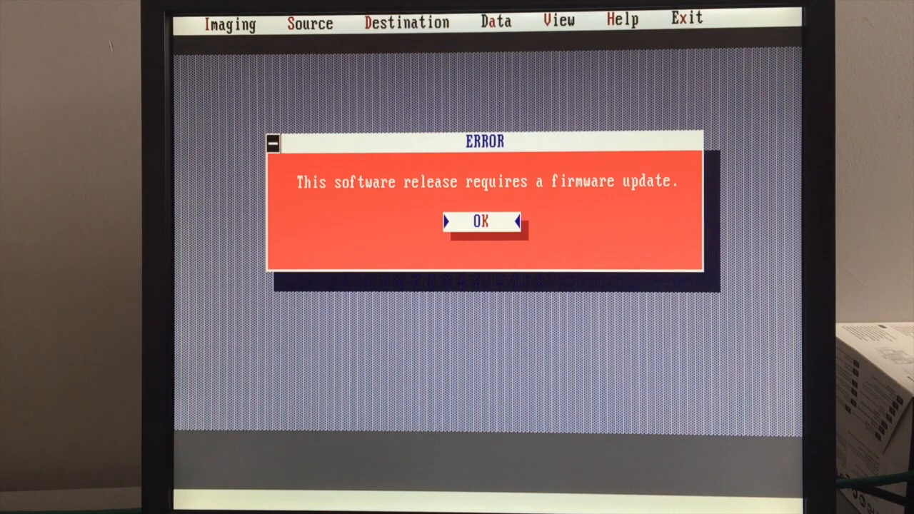
Dismiss the 'software release requires a firmware update' error with OK.
left_click(480, 222)
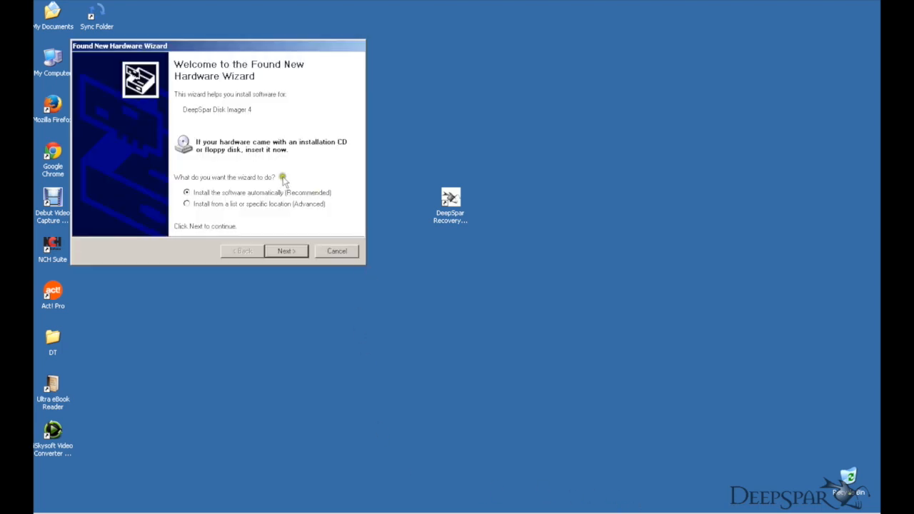
Install the DeepSpar Disk Imager 4 driver from D:\DDI4 Firmware Update Driver via a specific location.
left_click(186, 203)
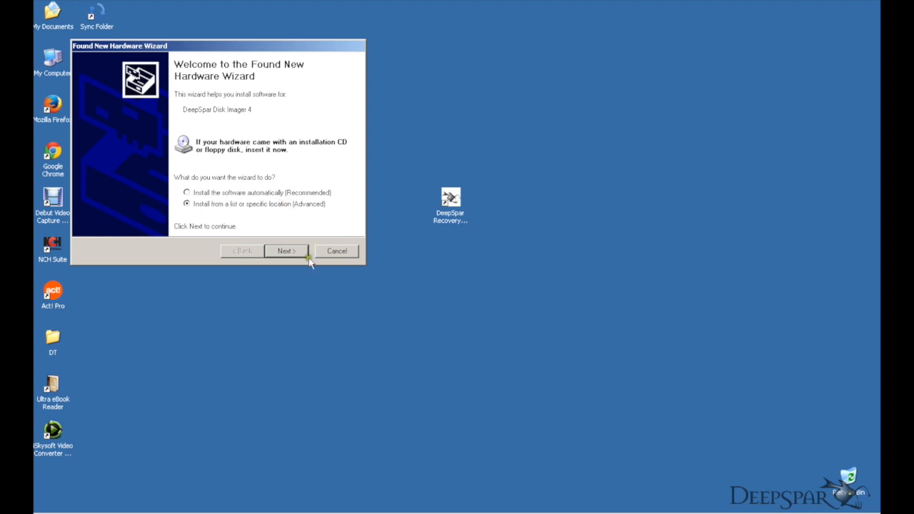
left_click(286, 251)
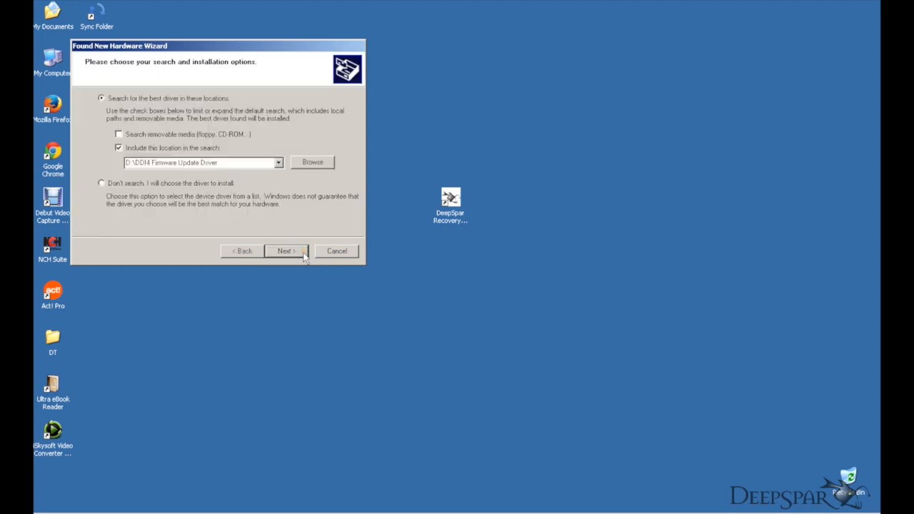
left_click(312, 163)
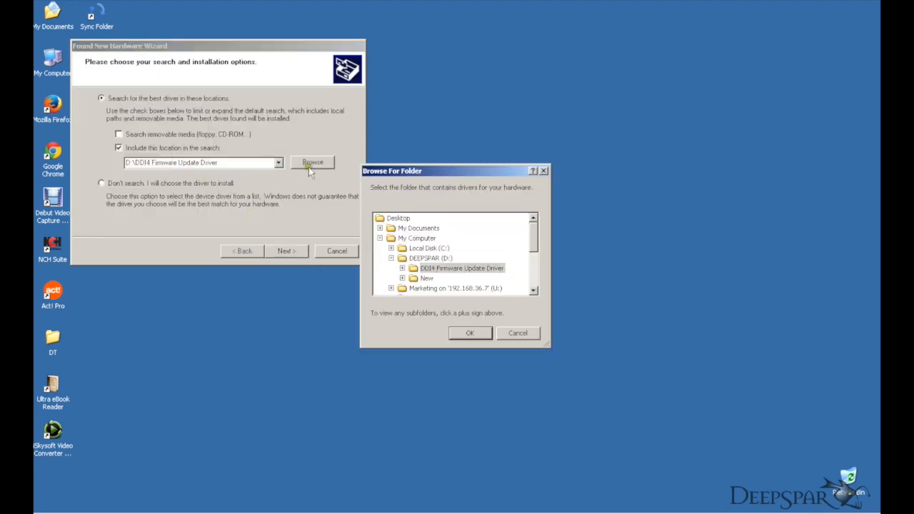
left_click(430, 257)
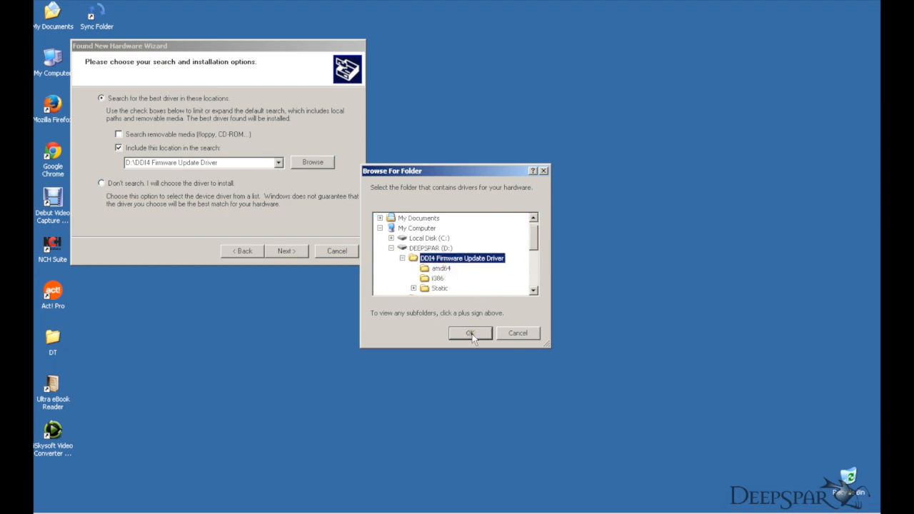
left_click(470, 335)
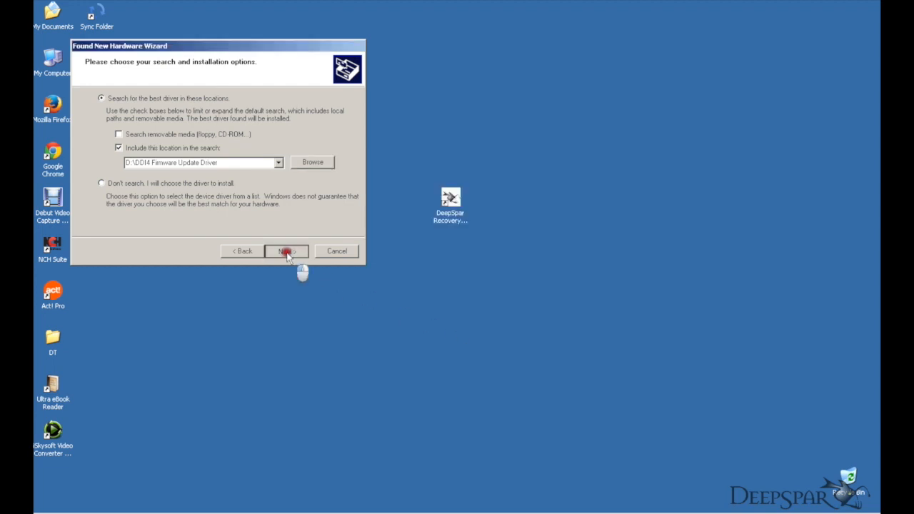
left_click(286, 251)
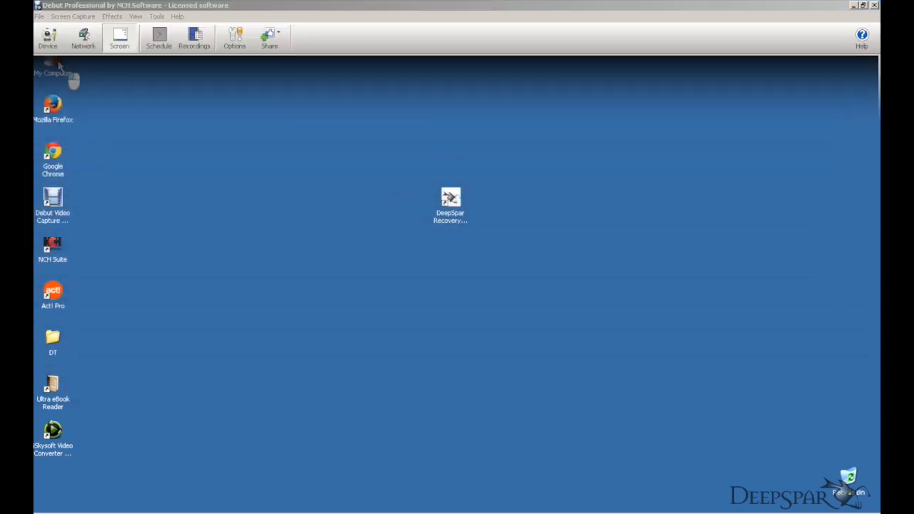
Browse My Computer to the DEEPSPAR (D:) drive and select the ddiSetup application.
double_click(52, 68)
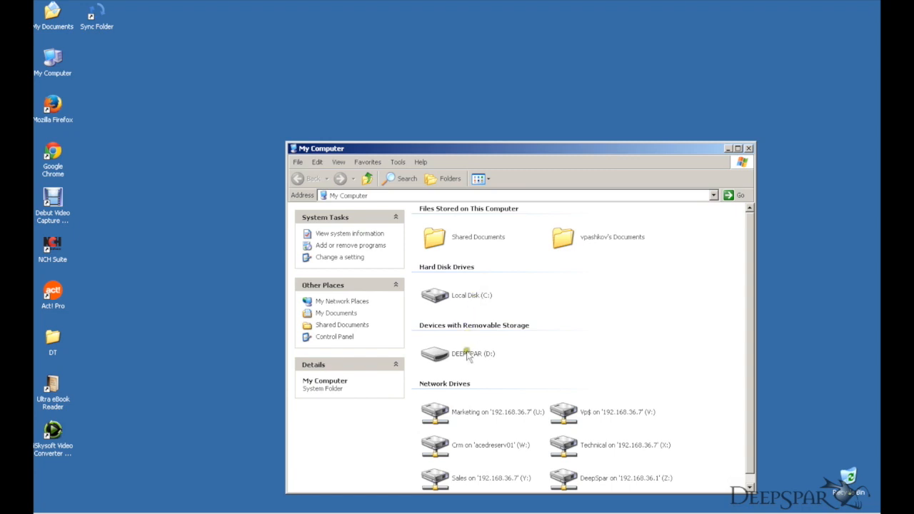
double_click(469, 355)
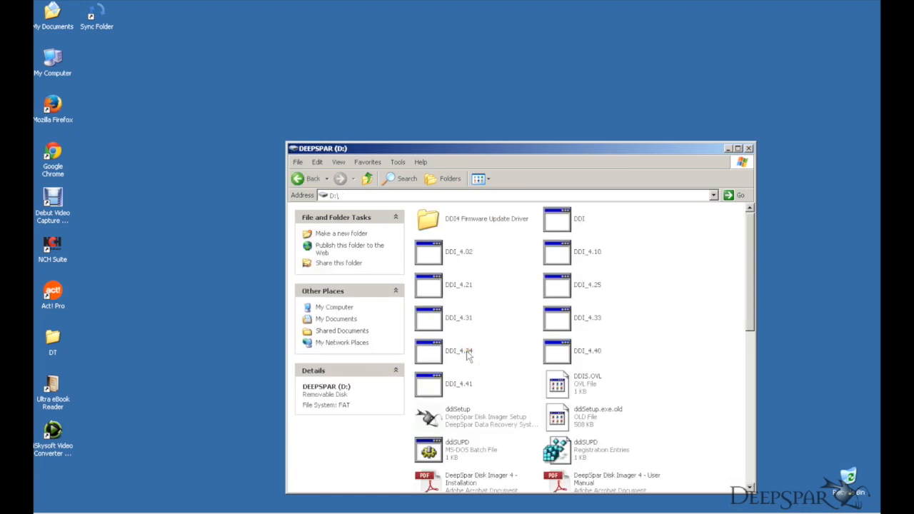
scroll("down", 3)
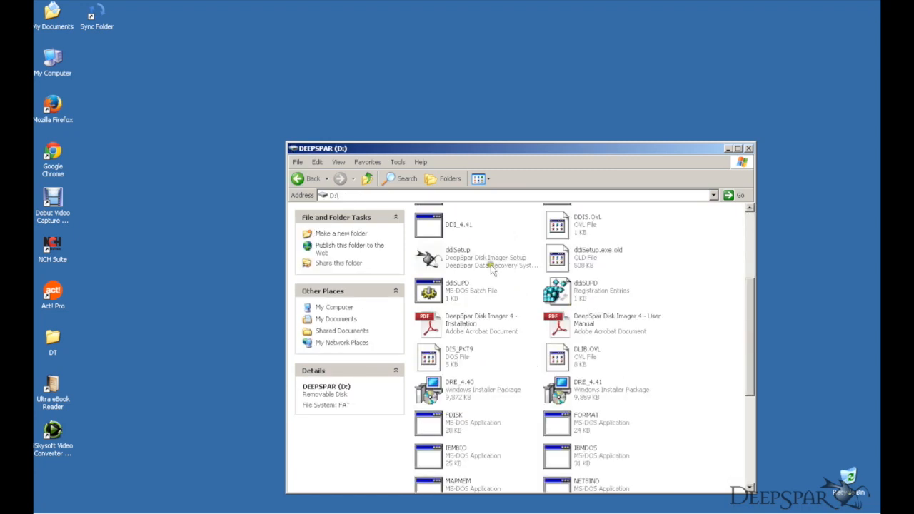
left_click(472, 258)
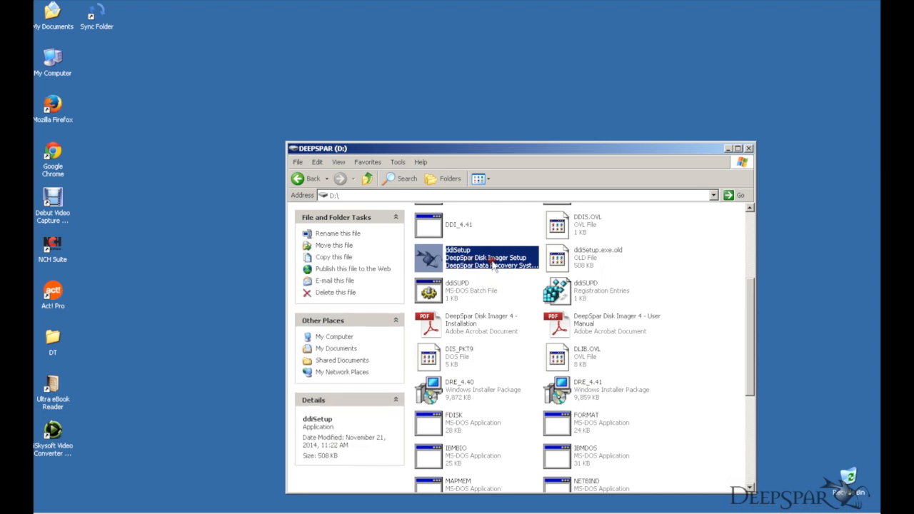
Run ddiSetup's 'Firmware Upgrade of DDI Card' until it reports COMPLETED, then close My Computer.
double_click(477, 258)
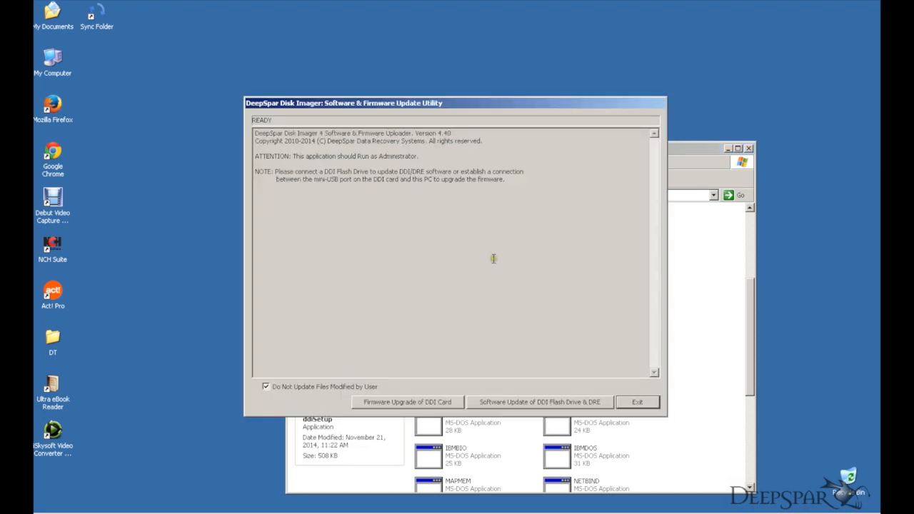
mouse_move(472, 355)
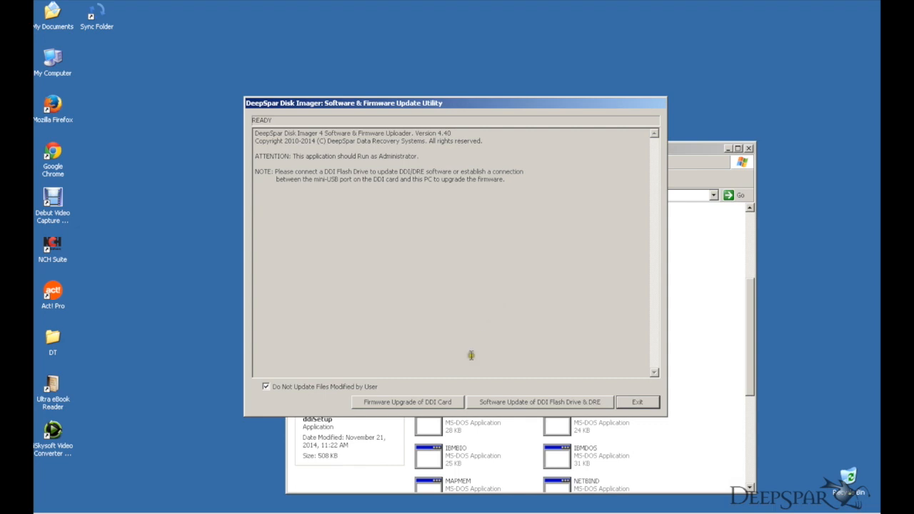
mouse_move(445, 407)
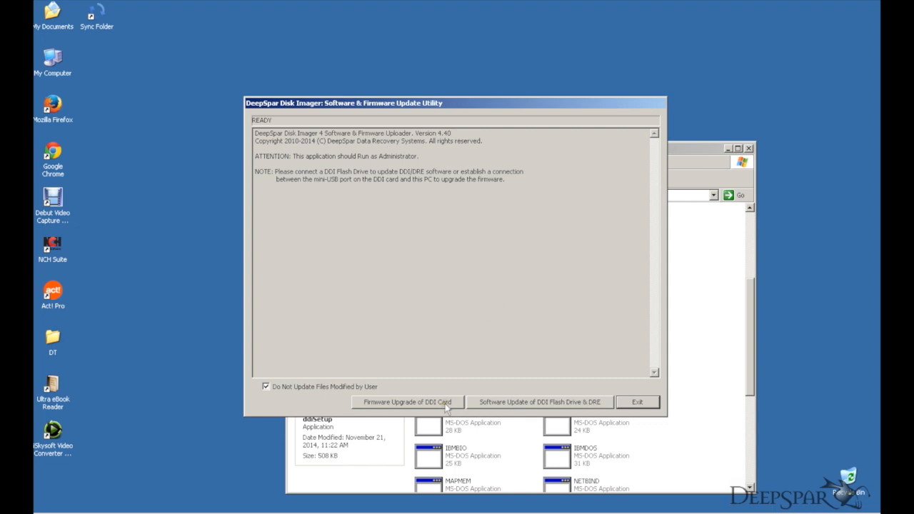
left_click(407, 402)
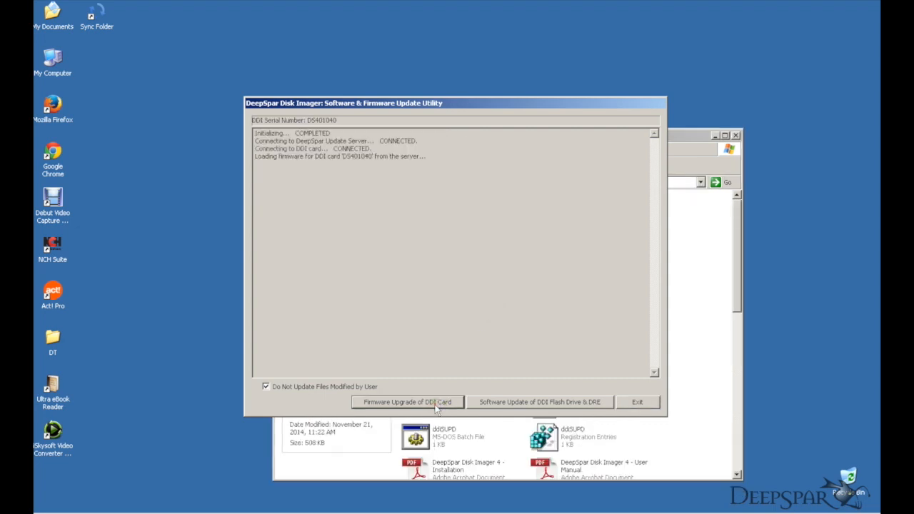
left_click(407, 401)
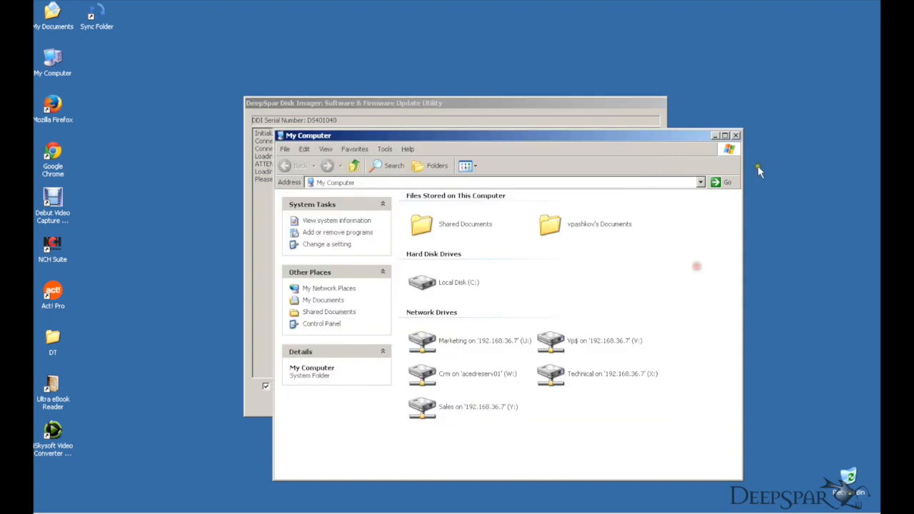
left_click(736, 134)
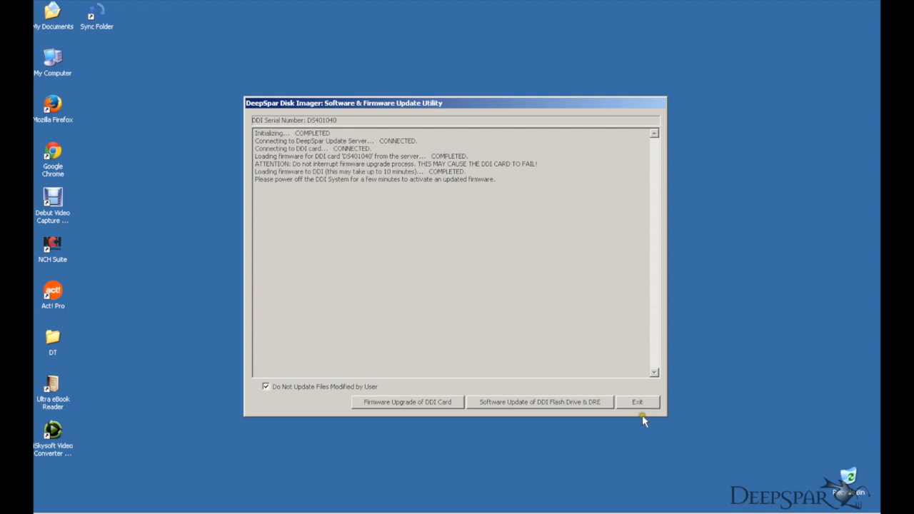
mouse_move(637, 403)
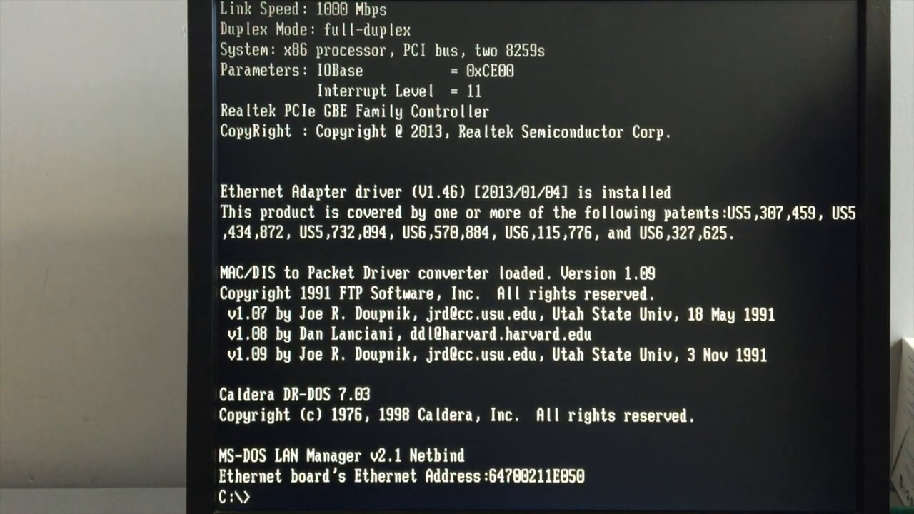
Launch DeepSpar Disk Imager by running ddi at the C:\> prompt.
type("ddi")
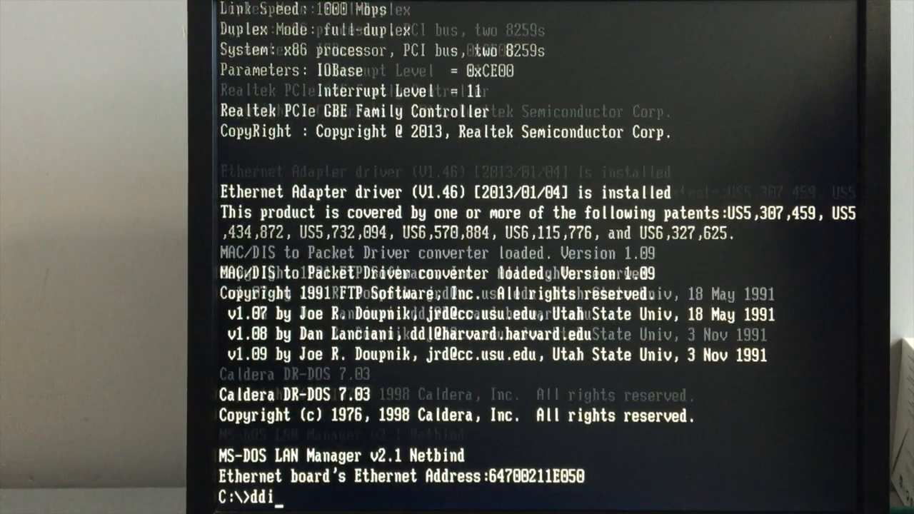
key("Return")
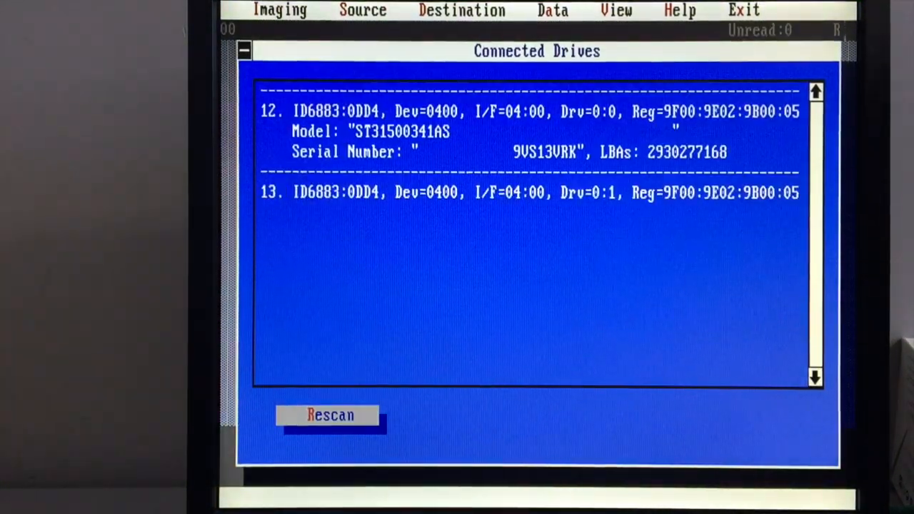
Close the Connected Drives list and show Help > About Disk Imager.
left_click(330, 414)
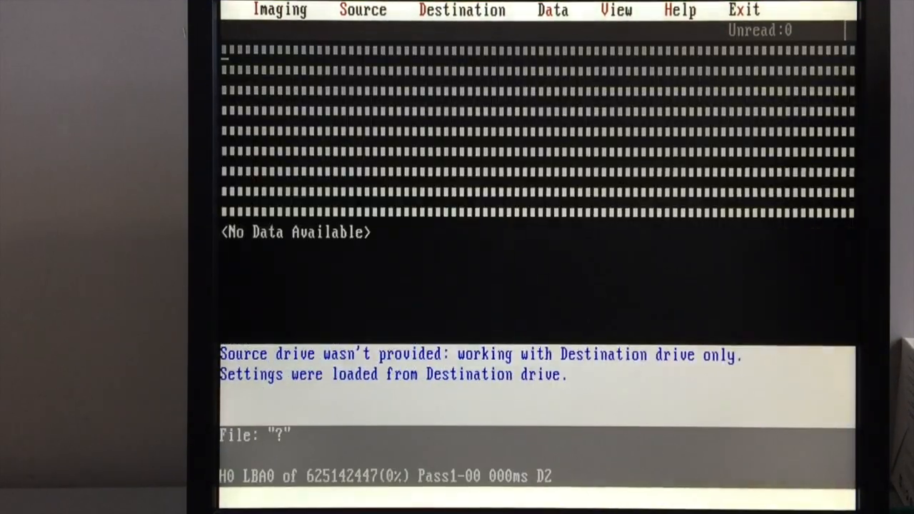
left_click(680, 8)
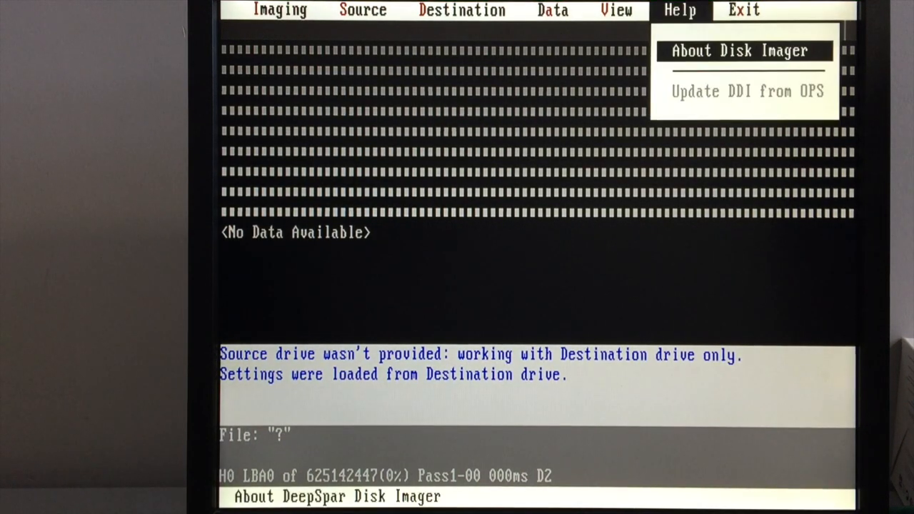